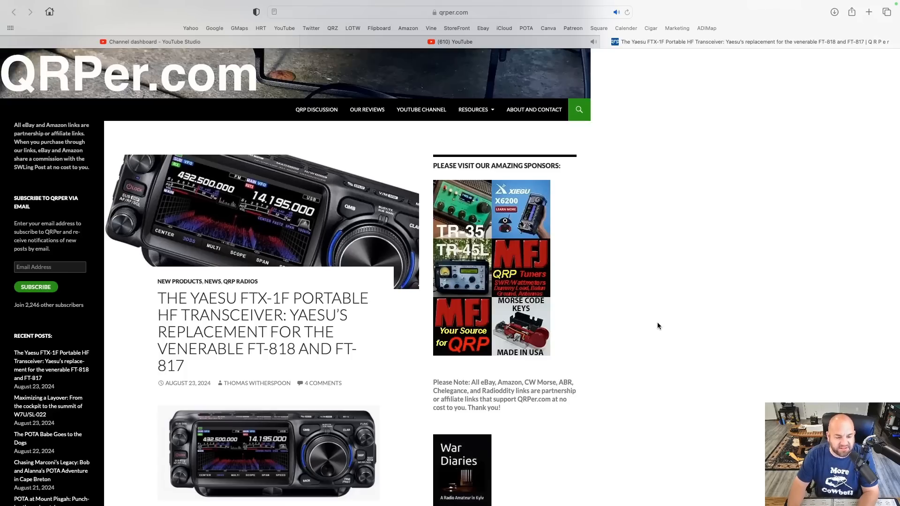
scroll("down", 3)
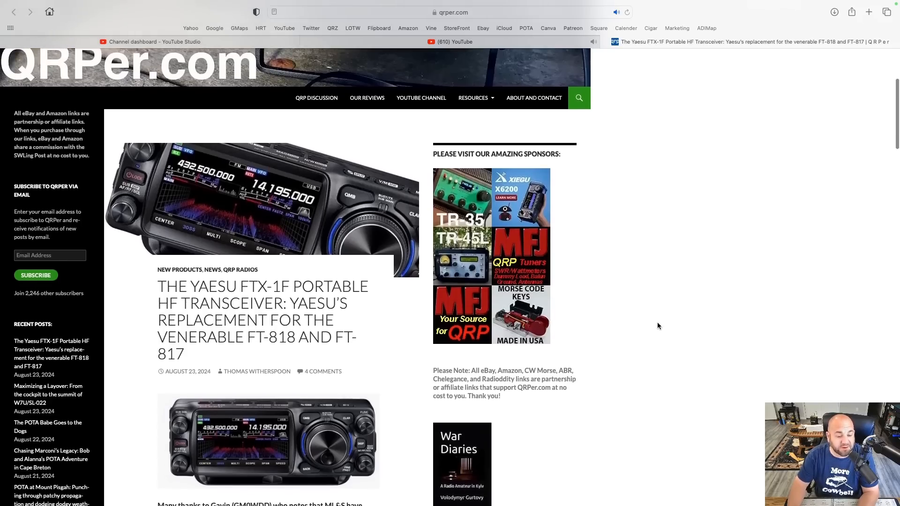
scroll("down", 3)
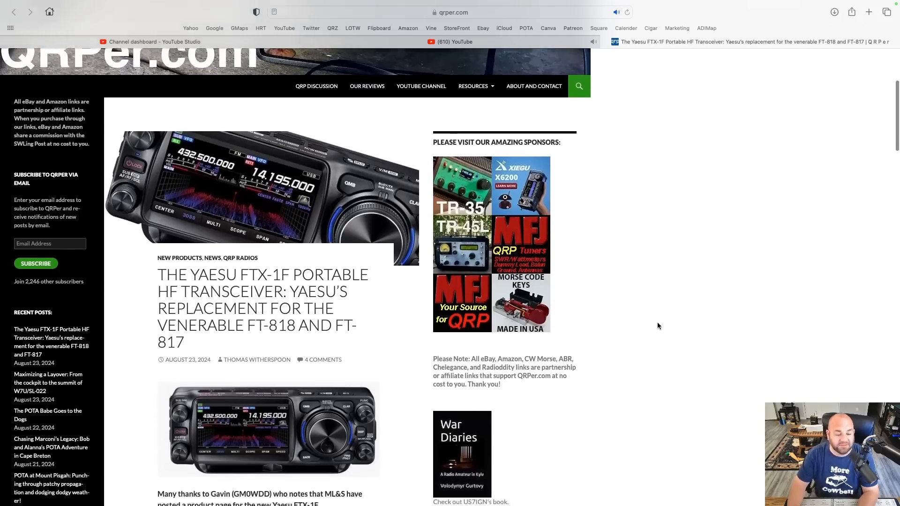
scroll("down", 3)
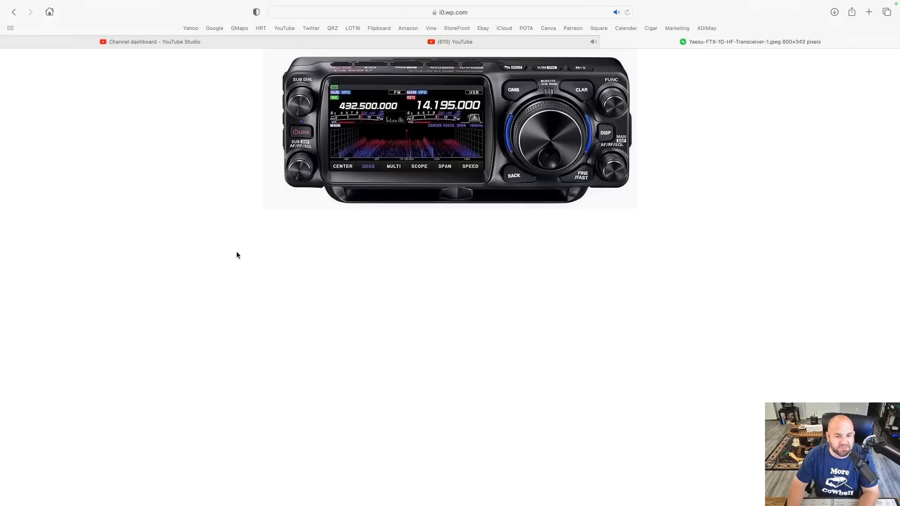
mouse_move(522, 270)
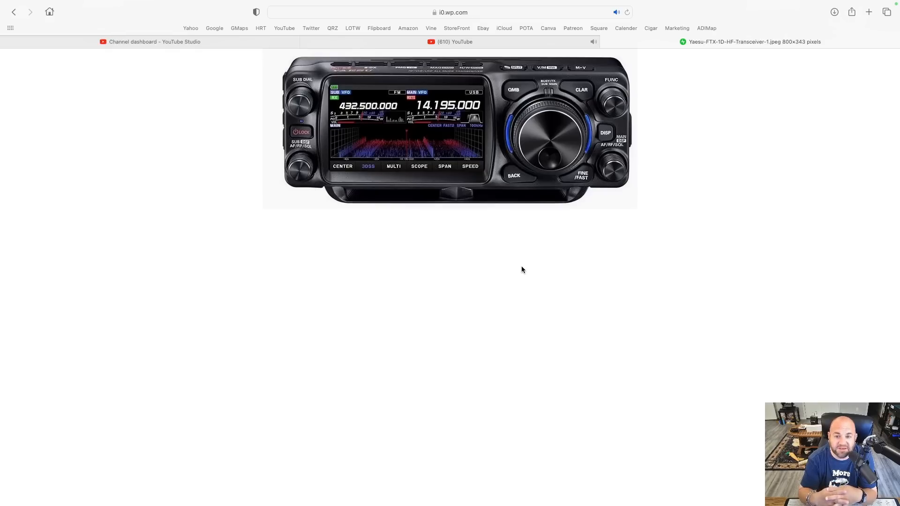
mouse_move(3, 22)
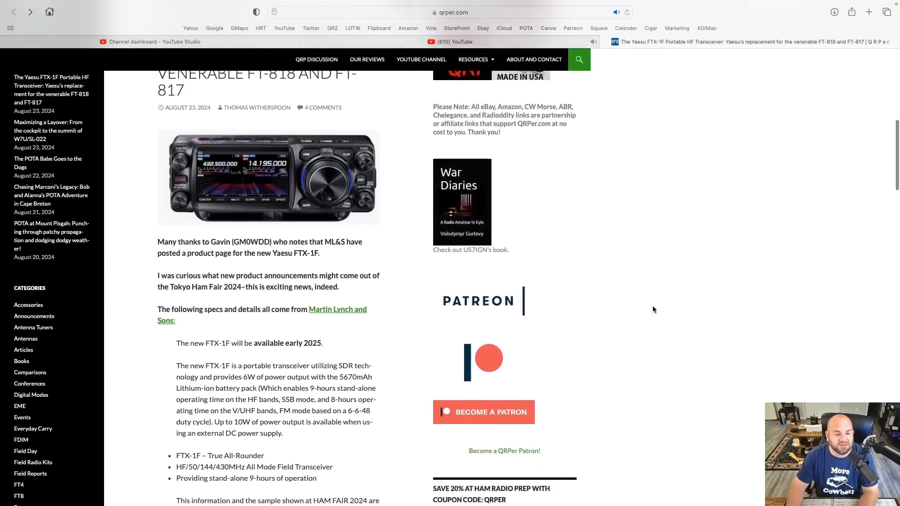
scroll("down", 3)
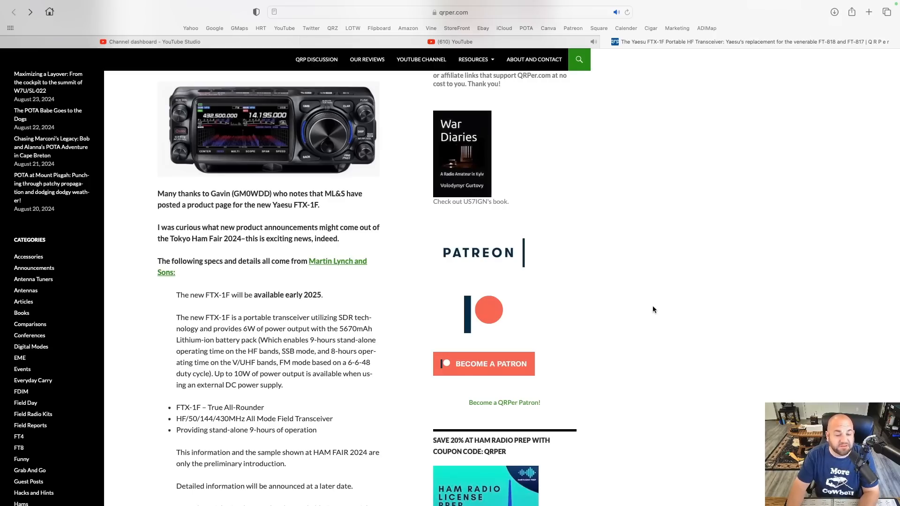
scroll("down", 3)
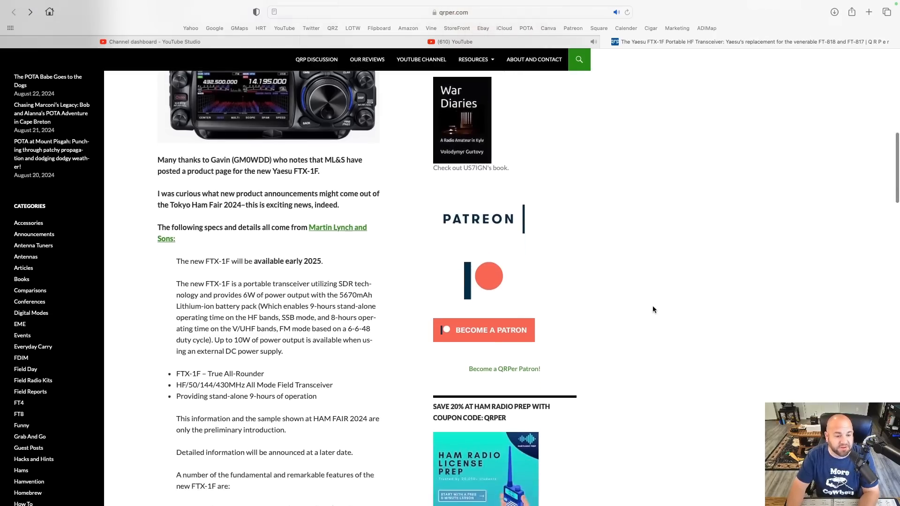
scroll("down", 3)
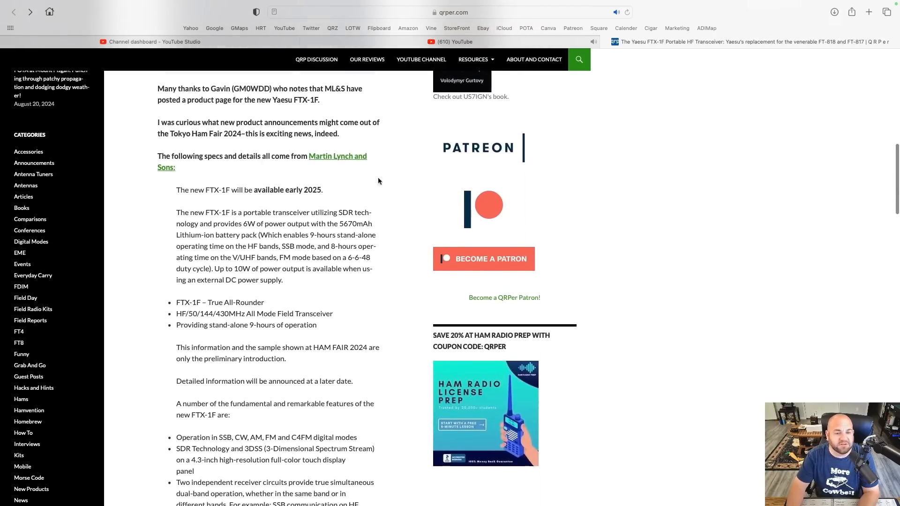
scroll("down", 3)
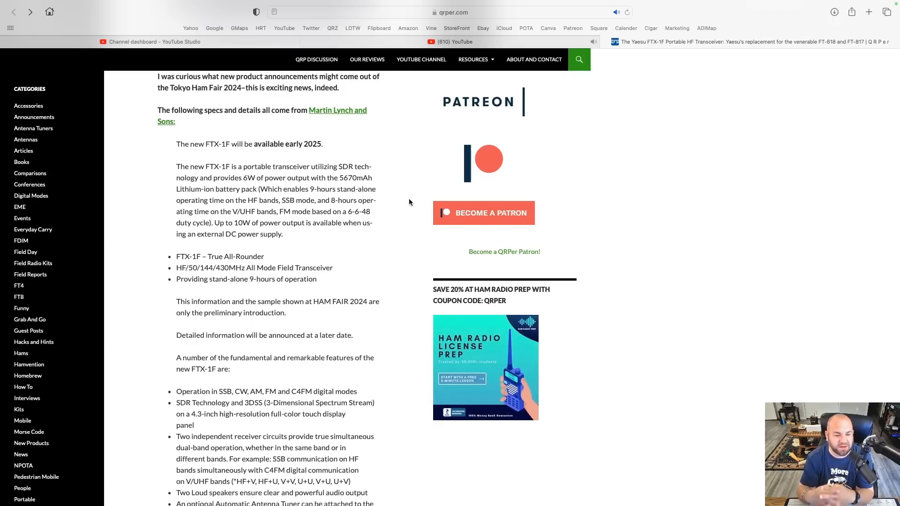
scroll("down", 3)
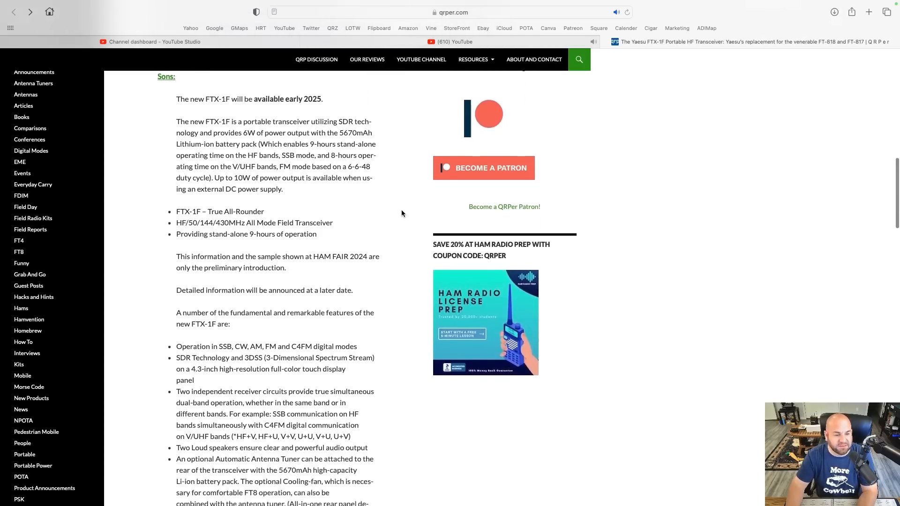
scroll("down", 3)
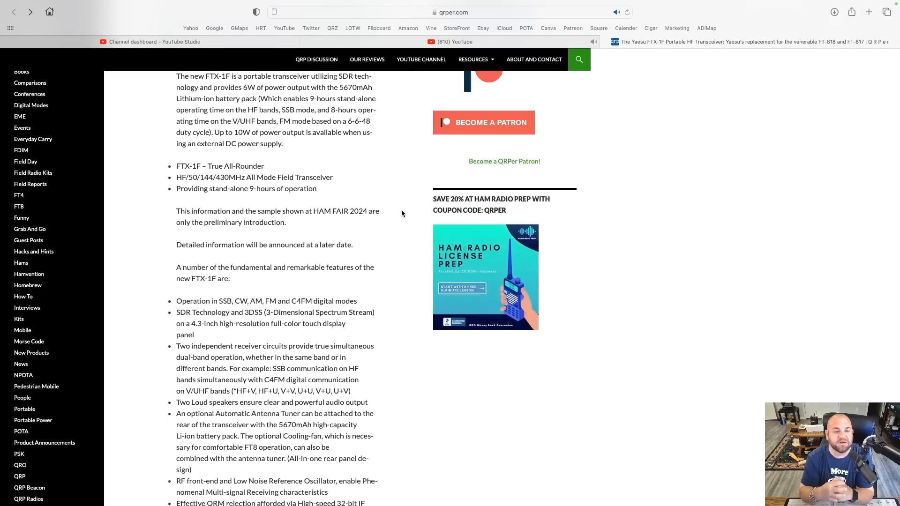
scroll("down", 3)
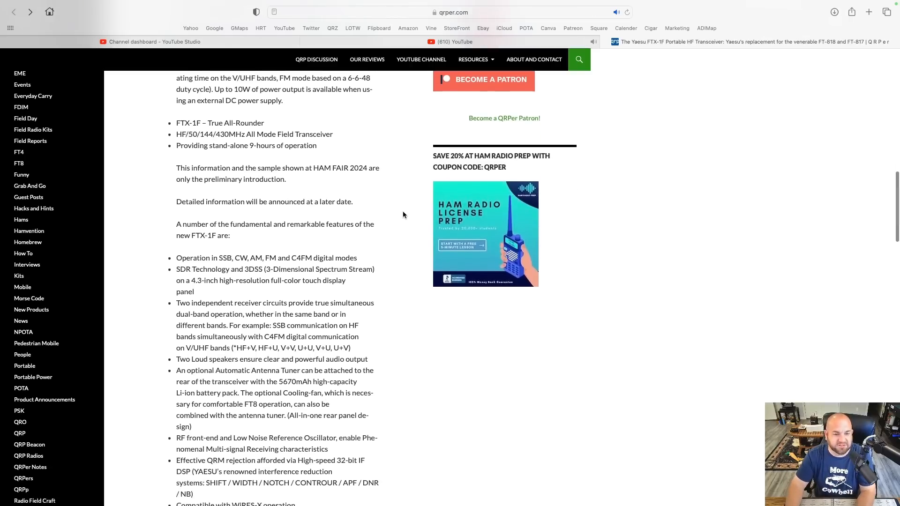
scroll("down", 3)
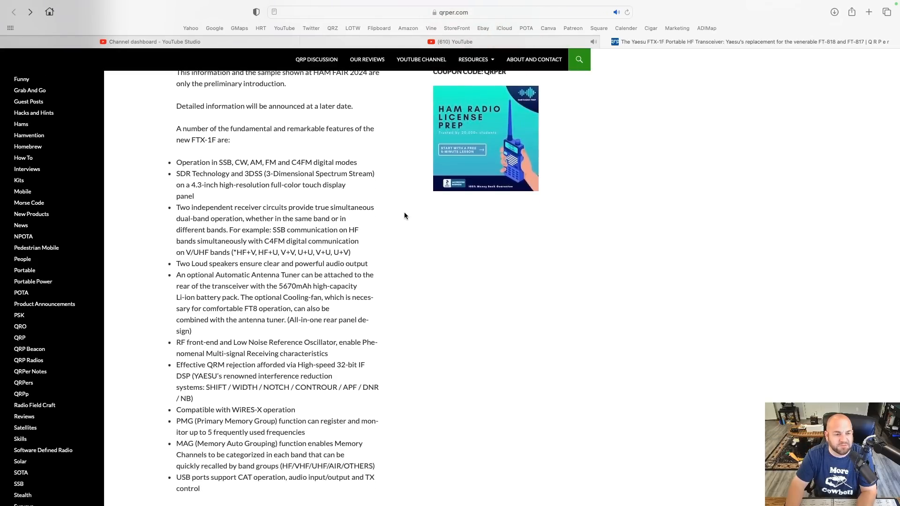
mouse_move(300, 160)
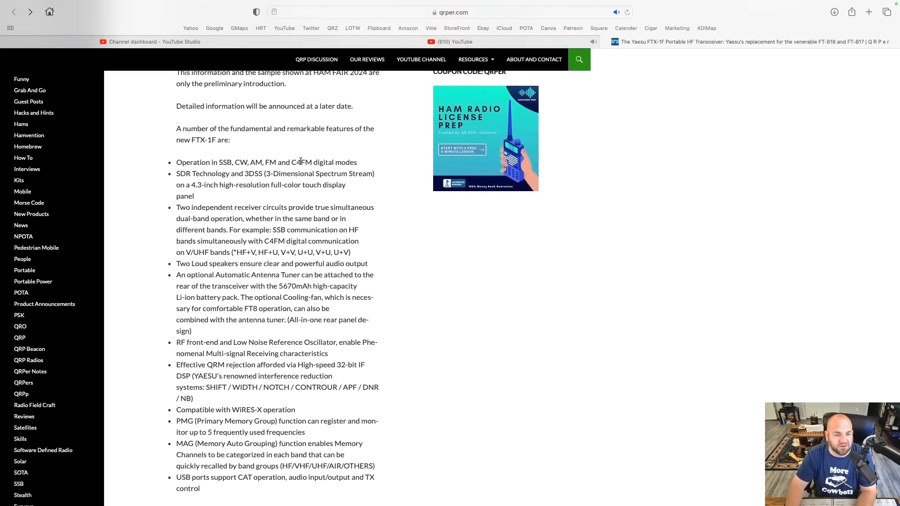
mouse_move(404, 237)
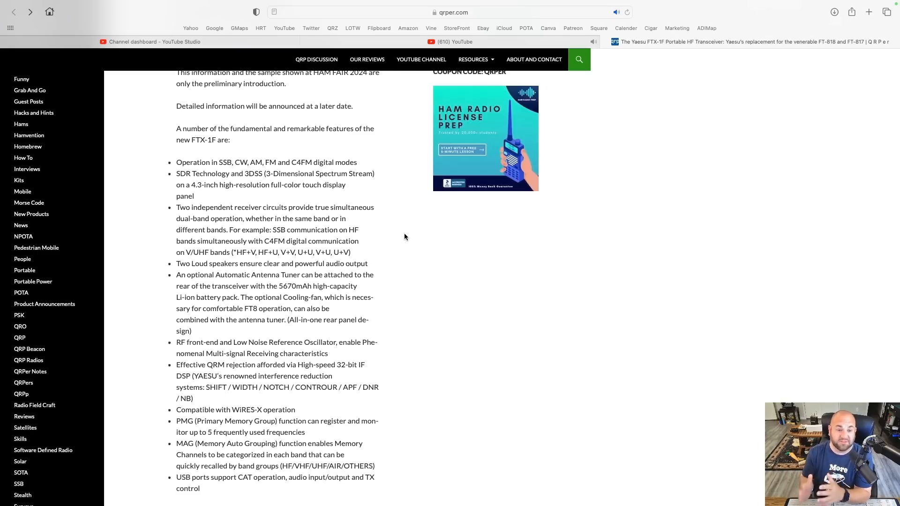
scroll("down", 3)
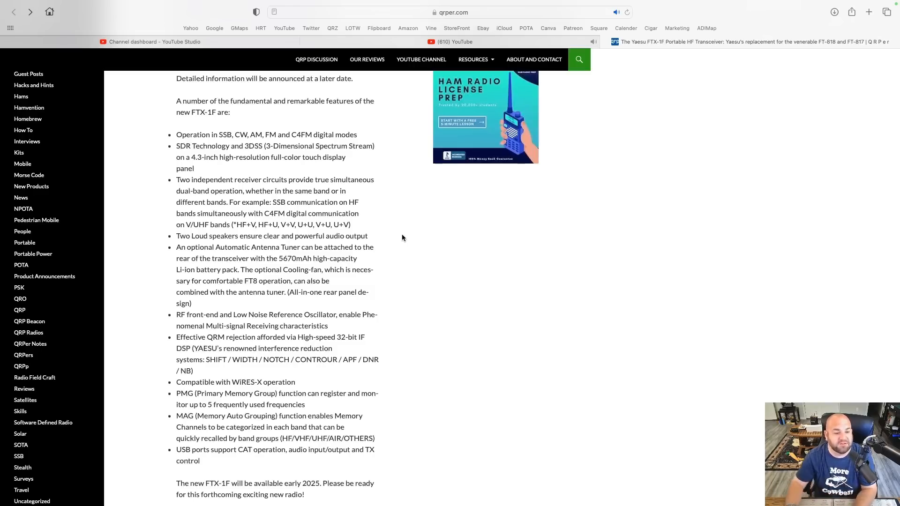
scroll("down", 3)
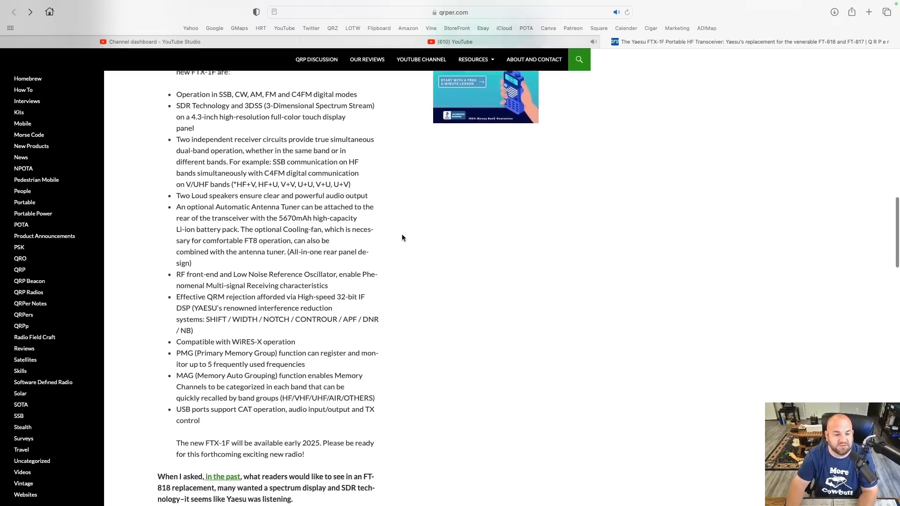
scroll("down", 3)
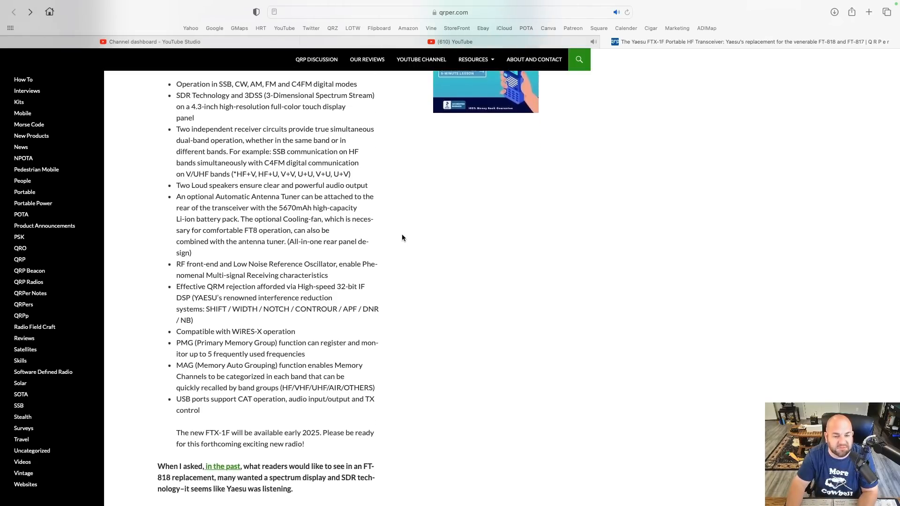
scroll("down", 3)
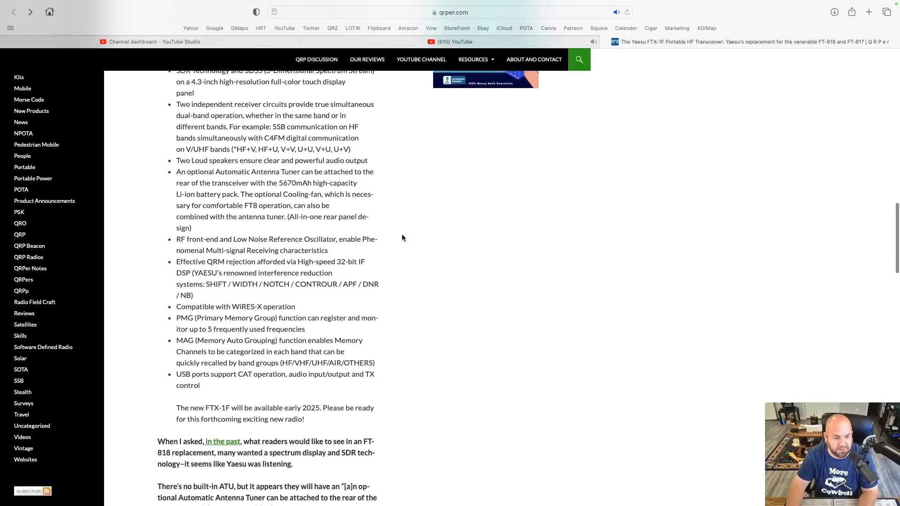
scroll("down", 3)
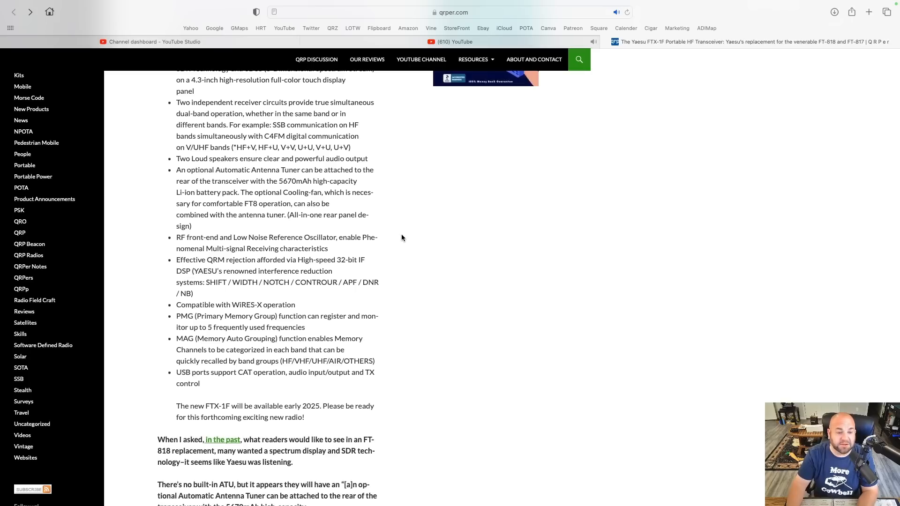
scroll("down", 3)
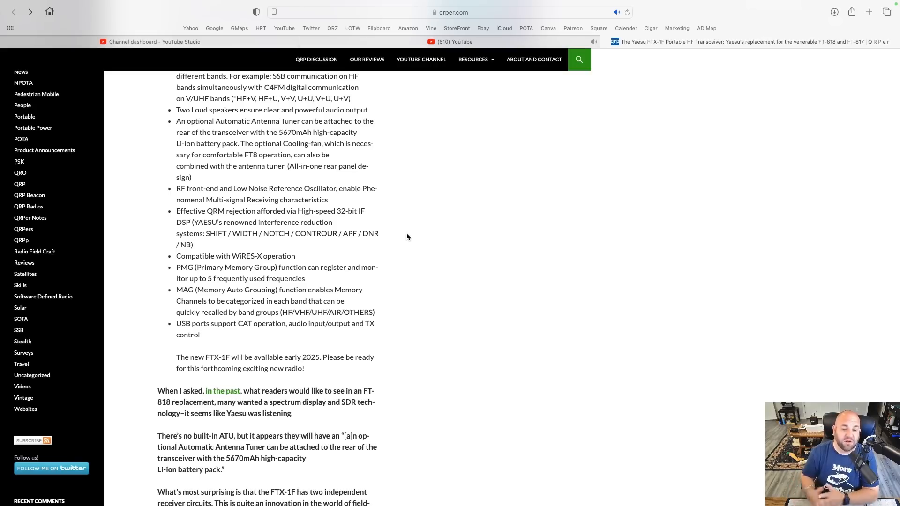
scroll("down", 3)
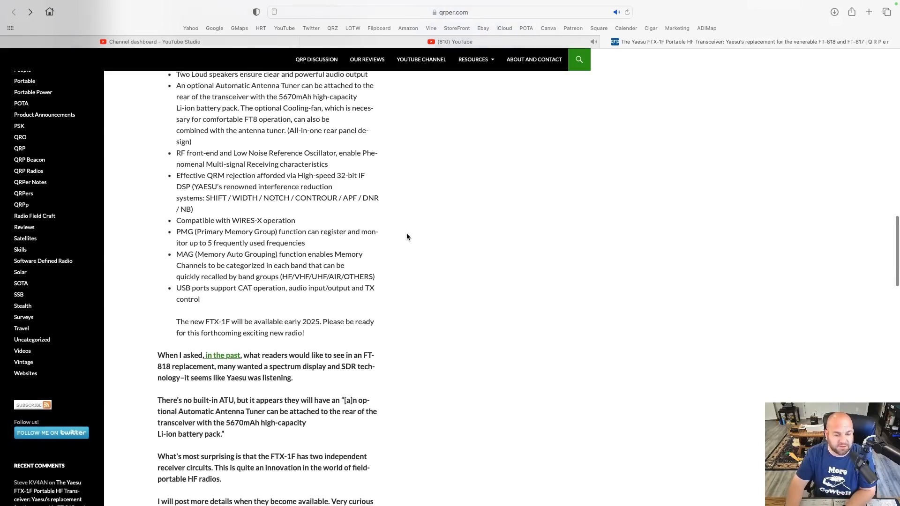
scroll("down", 3)
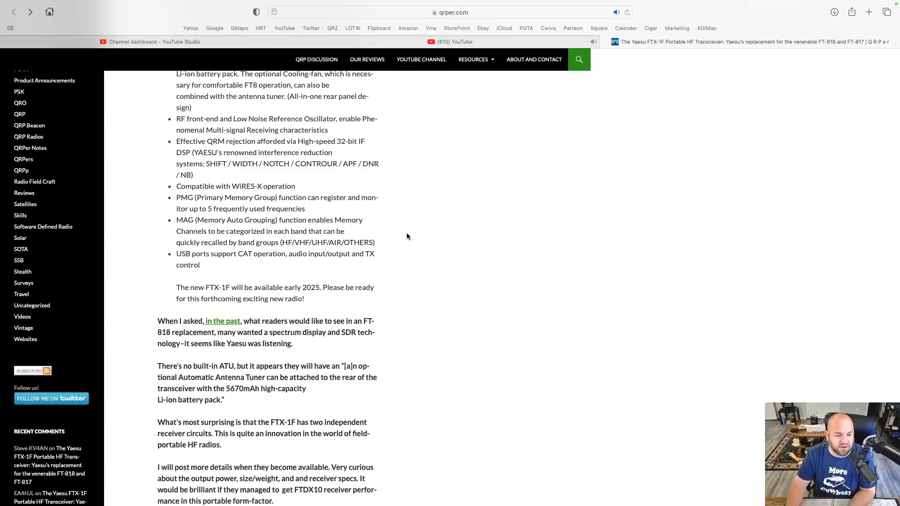
mouse_move(208, 234)
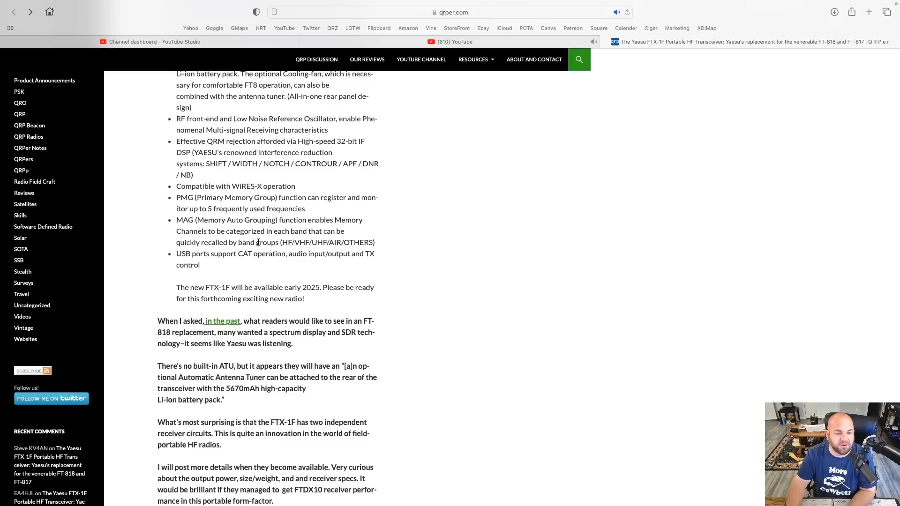
mouse_move(400, 246)
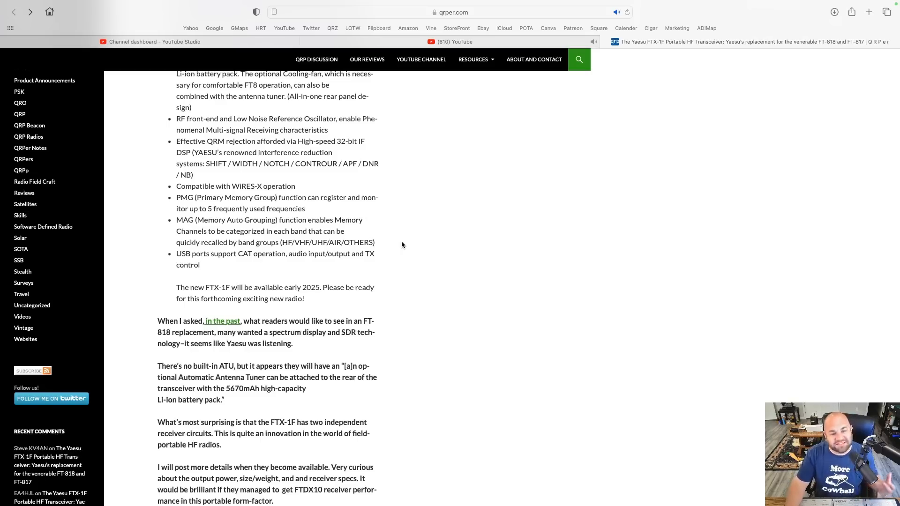
scroll("down", 3)
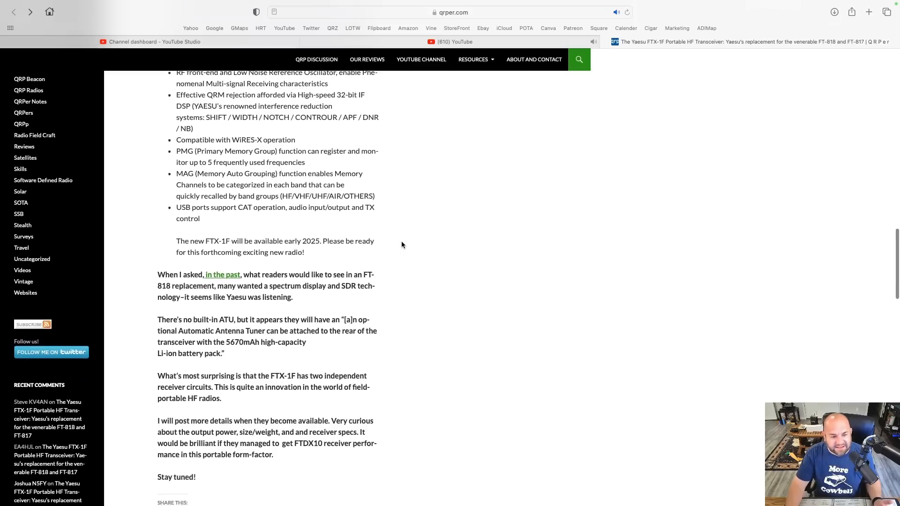
scroll("down", 3)
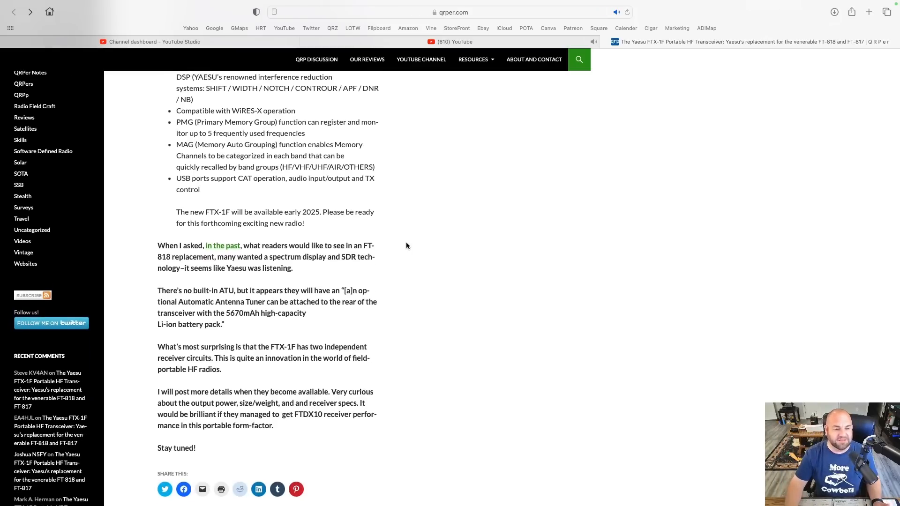
scroll("down", 3)
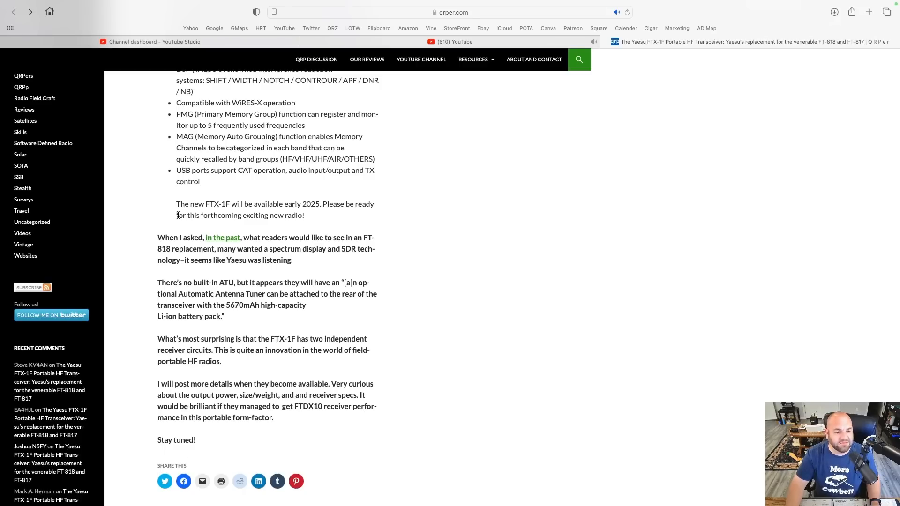
mouse_move(398, 211)
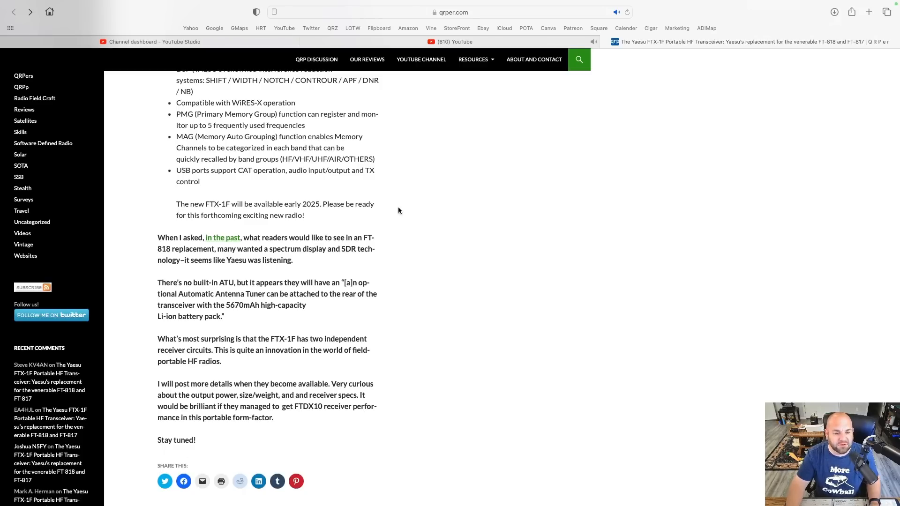